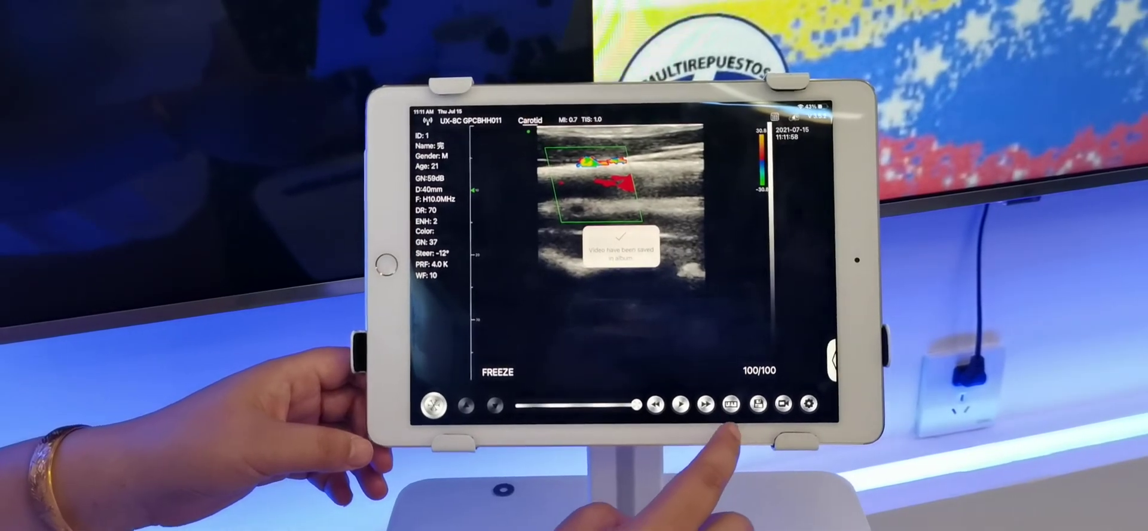
- Save the frozen carotid color Doppler loop to the album as a video
{"action": "left_click", "coordinate": [730, 404]}
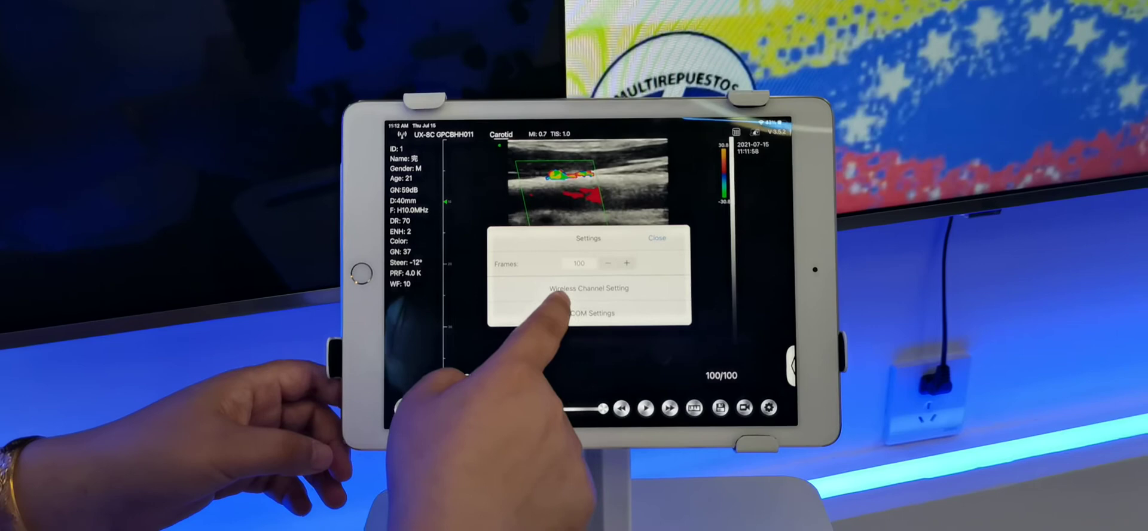
- Open the Wireless Channel Setting list to pick 5G CHANNEL 44
{"action": "left_click", "coordinate": [588, 288]}
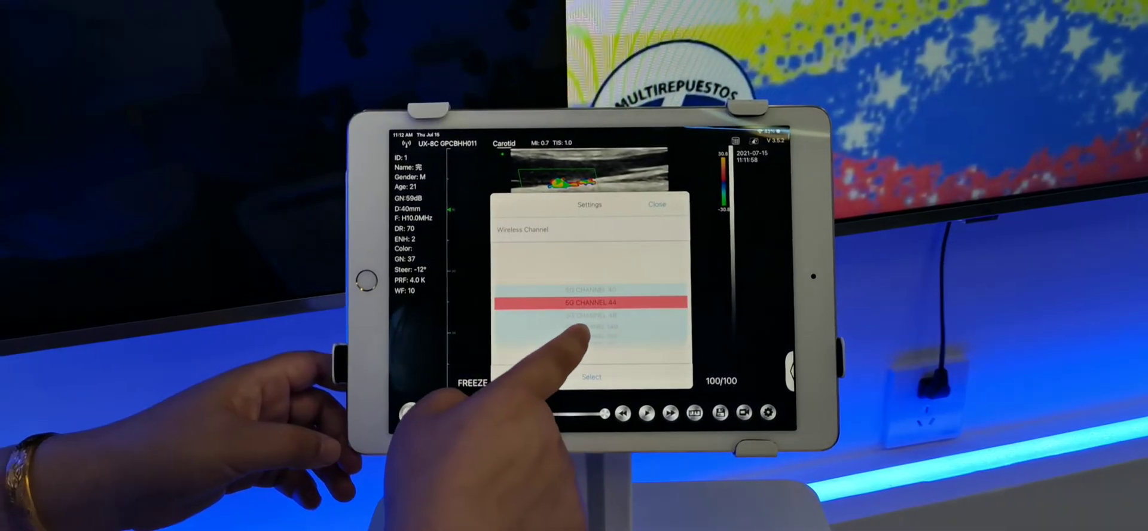